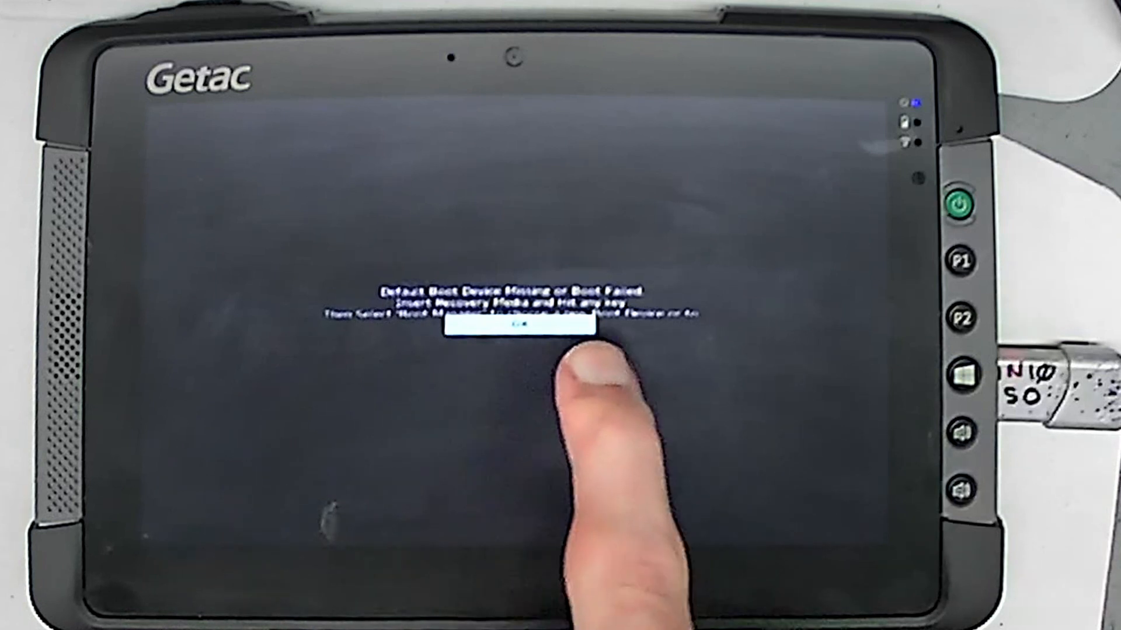
# - Dismiss the 'Default Boot Device Missing' message and enter the Setup Utility
pyautogui.click(511, 307)
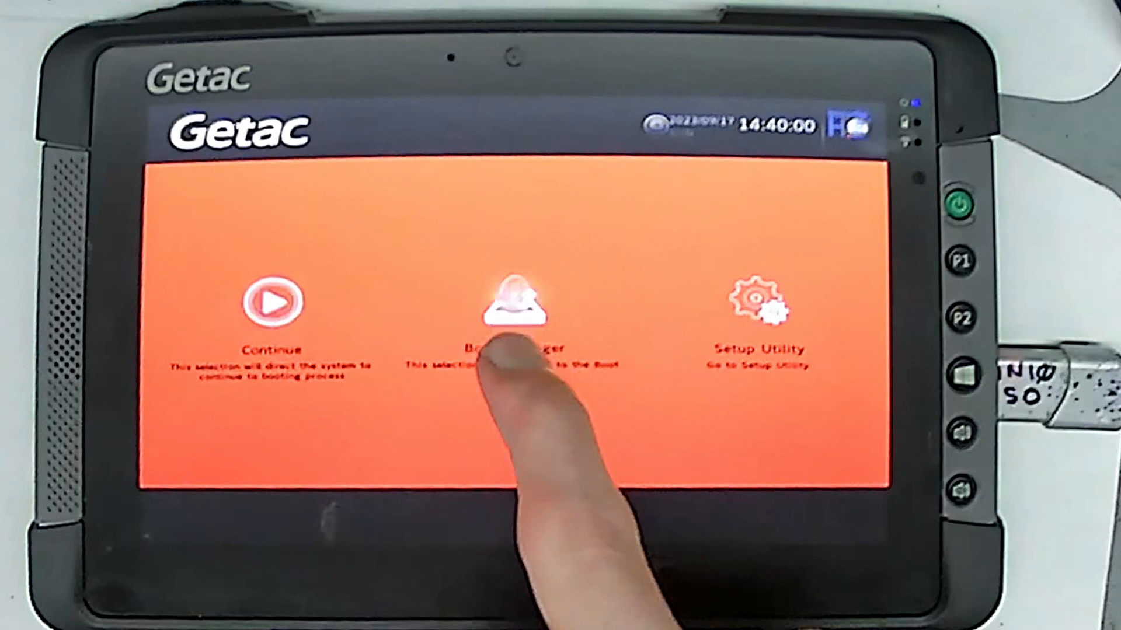
pyautogui.click(516, 303)
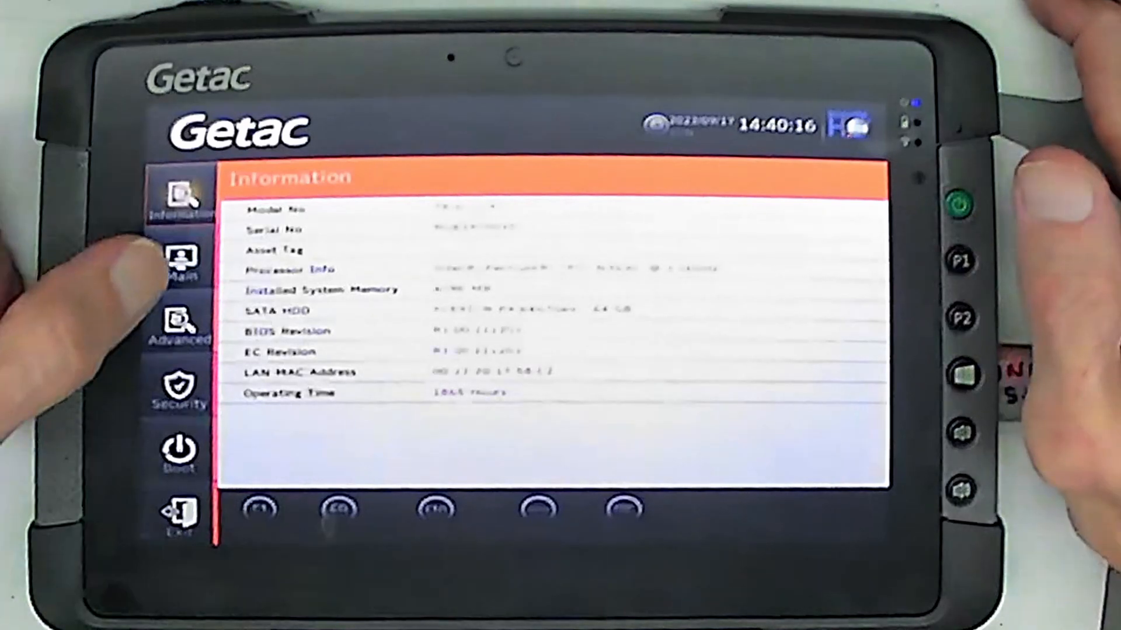
# - On the Boot tab, switch UEFI Boot off for legacy booting
pyautogui.click(180, 266)
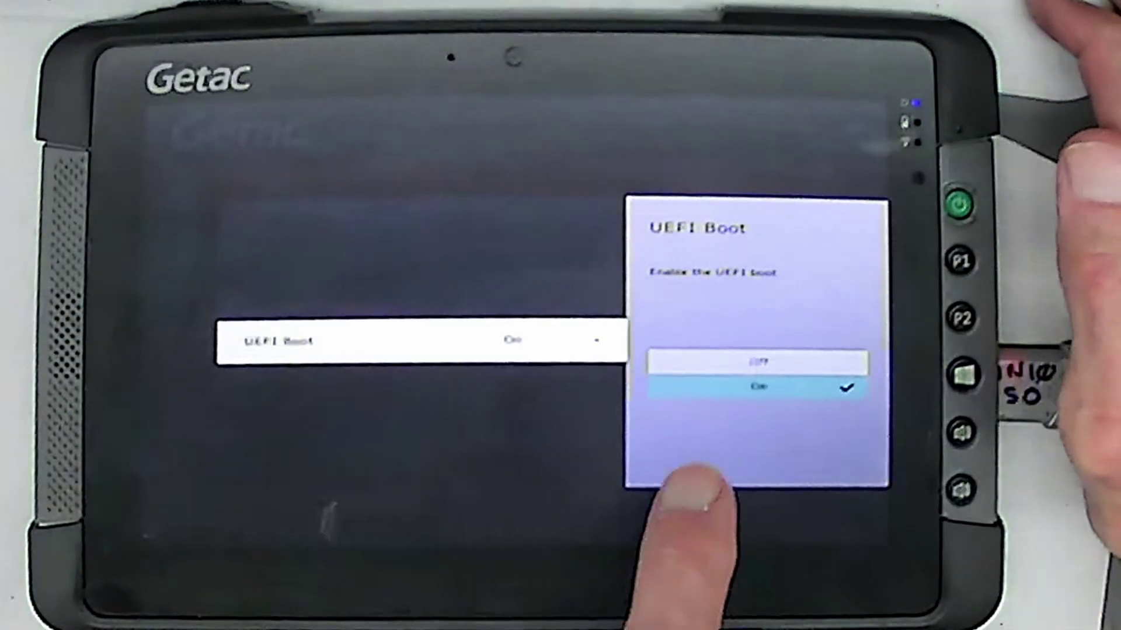
pyautogui.click(758, 362)
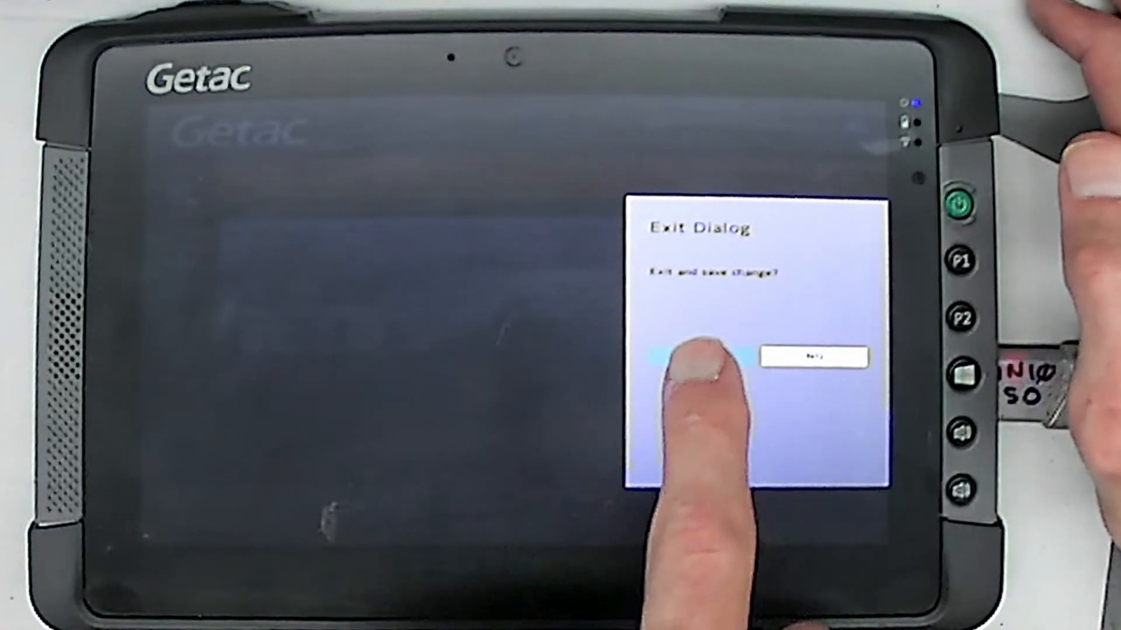
# - Save changes and restart, then view Boot Manager listing Plextor, PNY USB and PXE
pyautogui.click(702, 357)
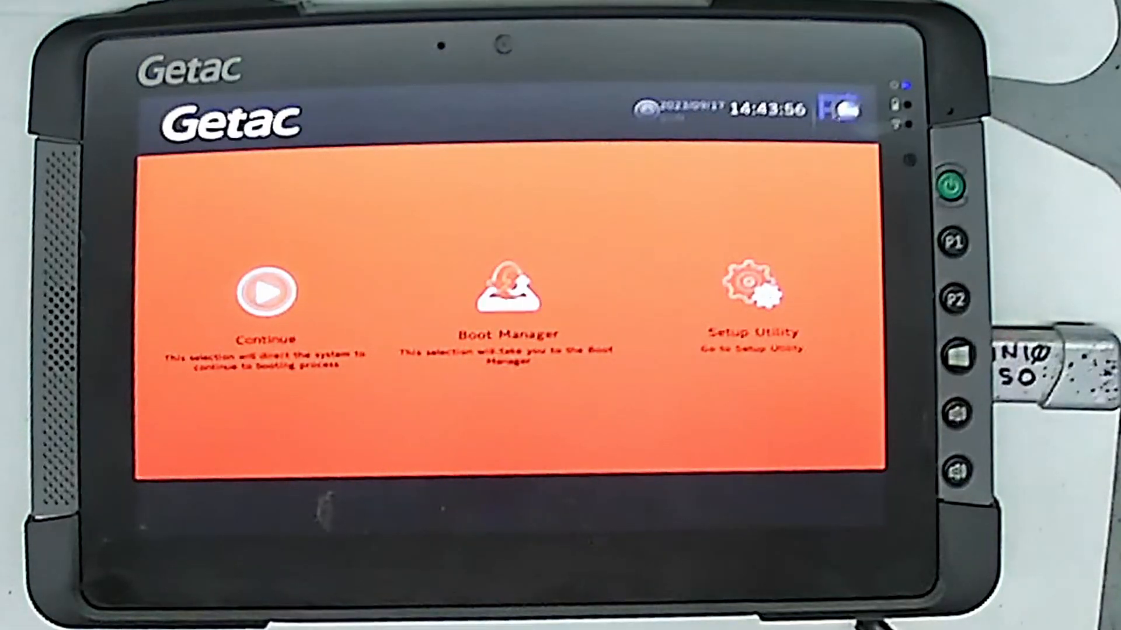
pyautogui.click(504, 299)
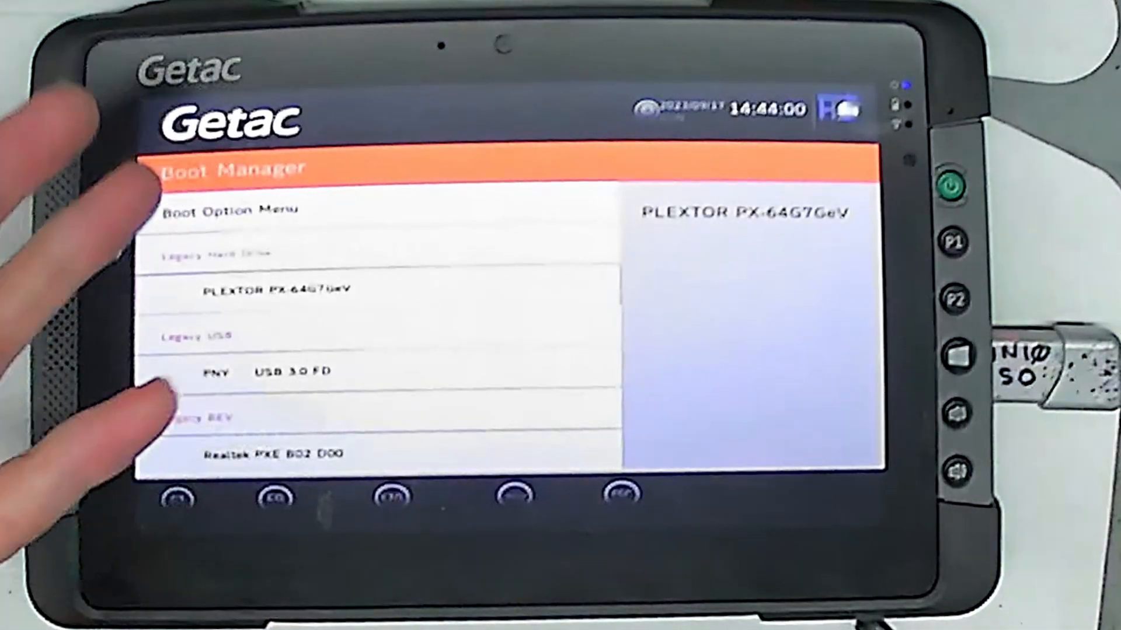